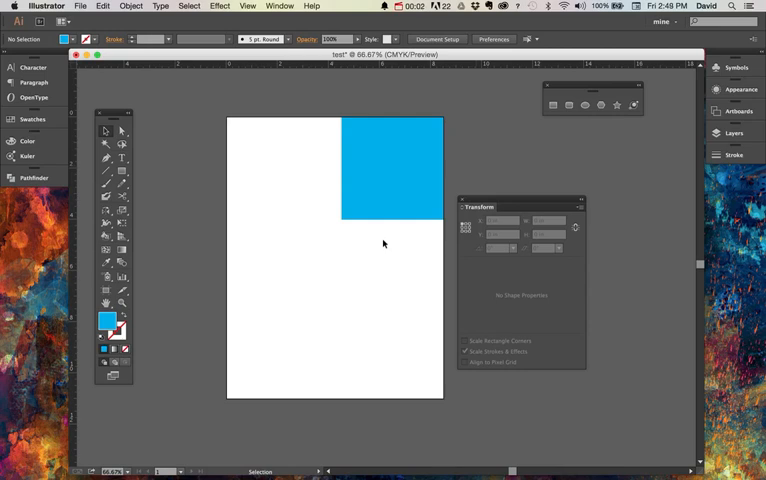
Remove the blue square from the artboard's top-right, leaving the letter-size artboard empty
{"action": "left_click", "coordinate": [388, 170]}
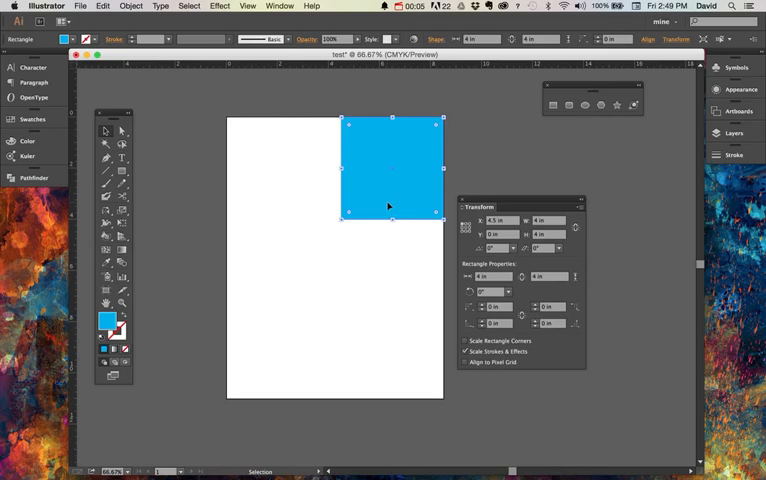
{"action": "left_click_drag", "start_coordinate": [390, 204], "coordinate": [304, 328]}
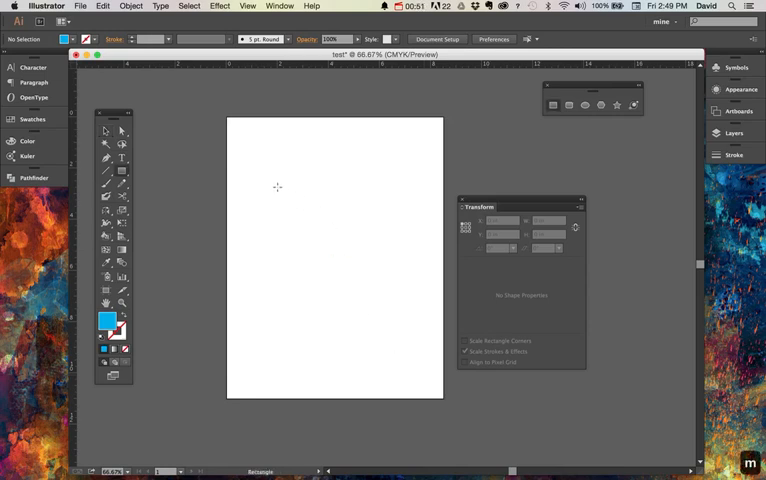
Draw a blue rectangle in the centre of the artboard with the Rectangle tool
{"action": "left_click_drag", "start_coordinate": [278, 188], "coordinate": [392, 322]}
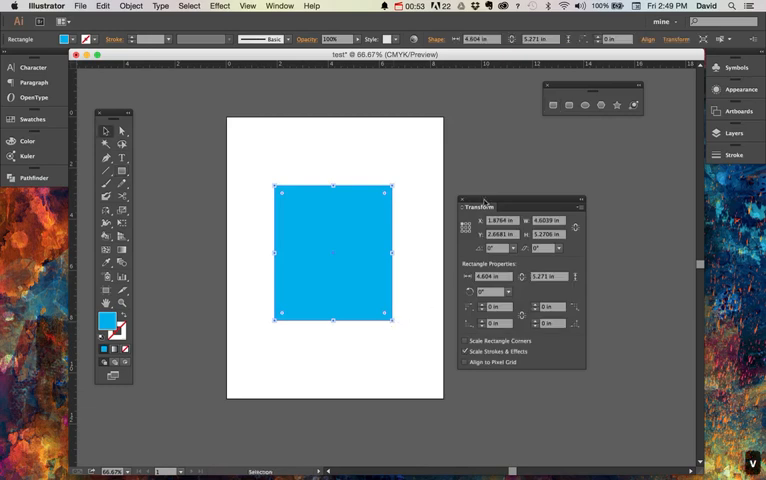
{"action": "mouse_move", "coordinate": [556, 246]}
{"action": "type", "text": "2.3019"}
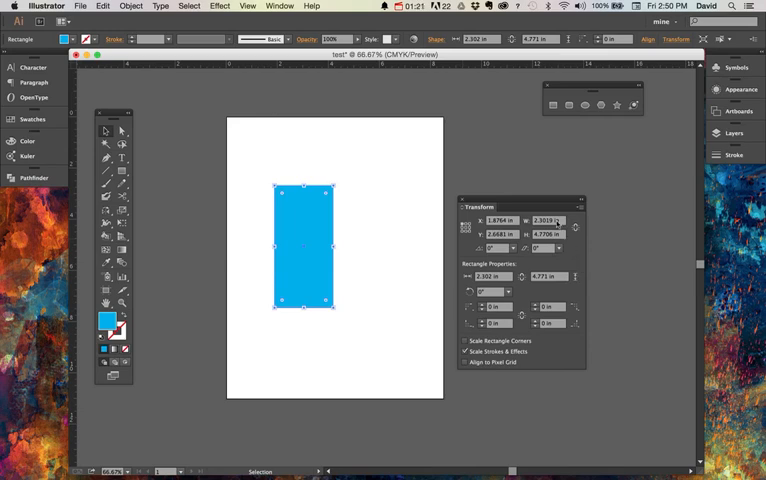
{"action": "mouse_move", "coordinate": [556, 220]}
{"action": "type", "text": "4.6019"}
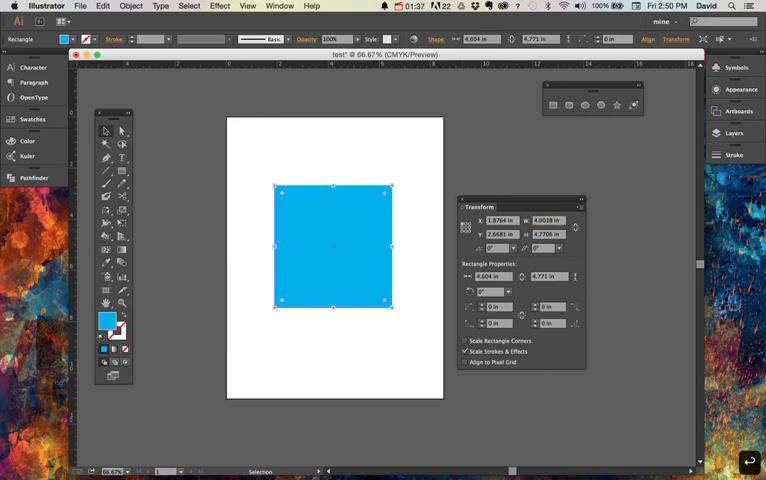
{"action": "mouse_move", "coordinate": [548, 276]}
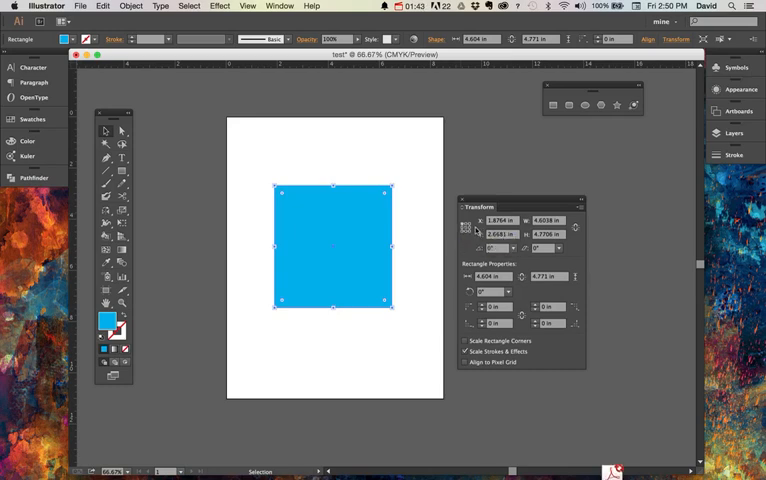
{"action": "mouse_move", "coordinate": [376, 268]}
{"action": "type", "text": "8.5"}
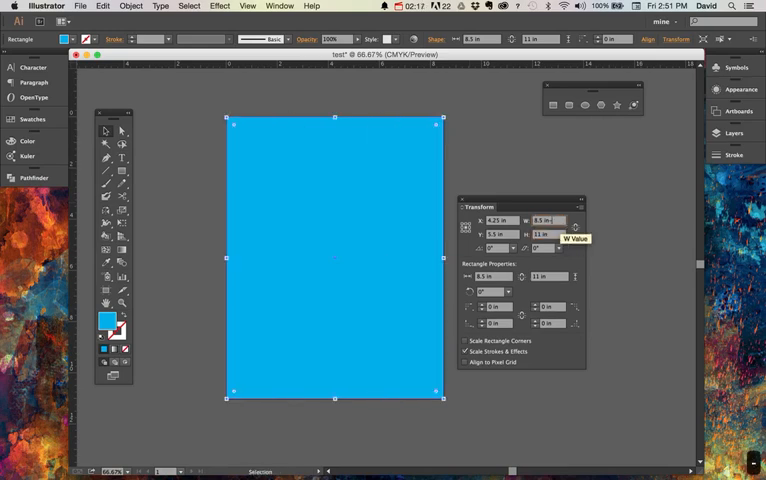
Make the blue rectangle 8 in wide and centred, leaving a thin white border
{"action": "type", "text": "8 in"}
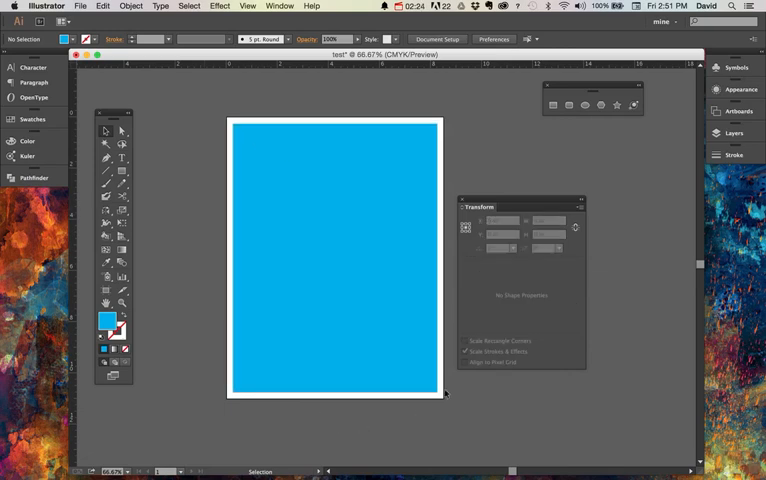
{"action": "mouse_move", "coordinate": [356, 288]}
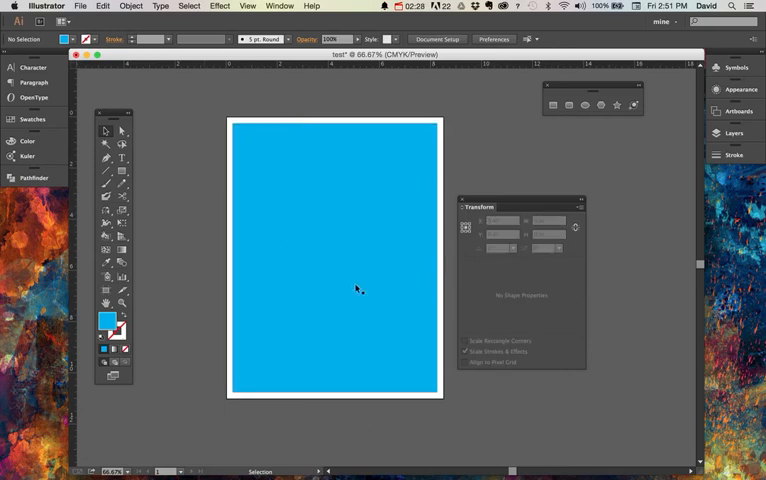
{"action": "left_click", "coordinate": [336, 288]}
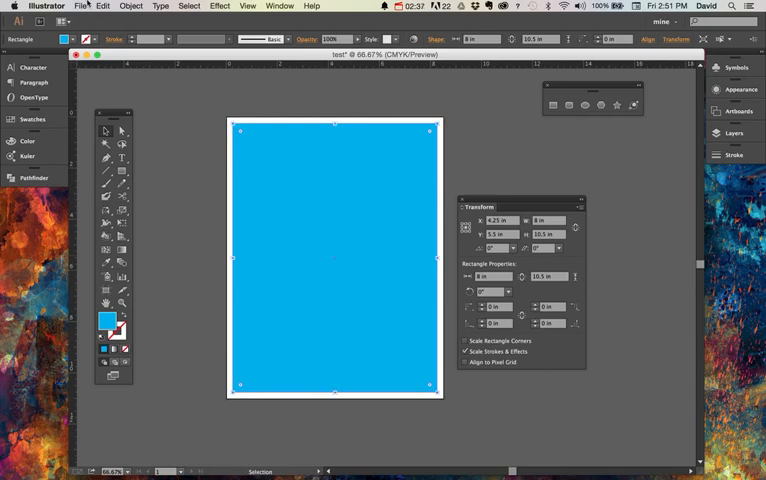
{"action": "left_click", "coordinate": [104, 6]}
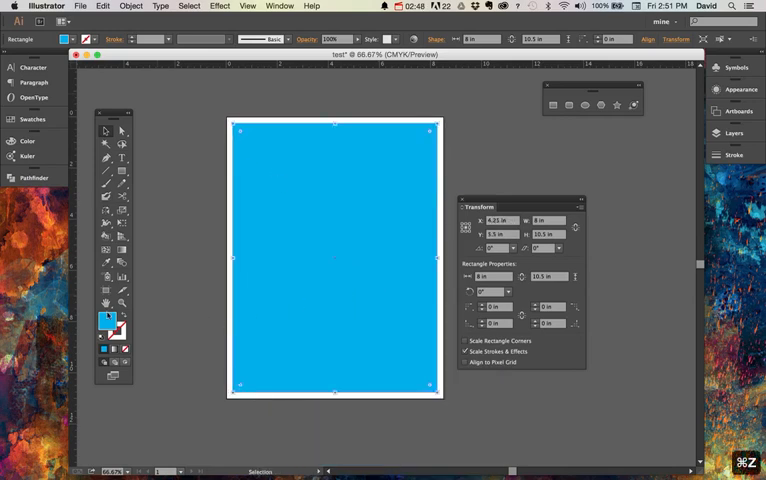
{"action": "left_click", "coordinate": [34, 120]}
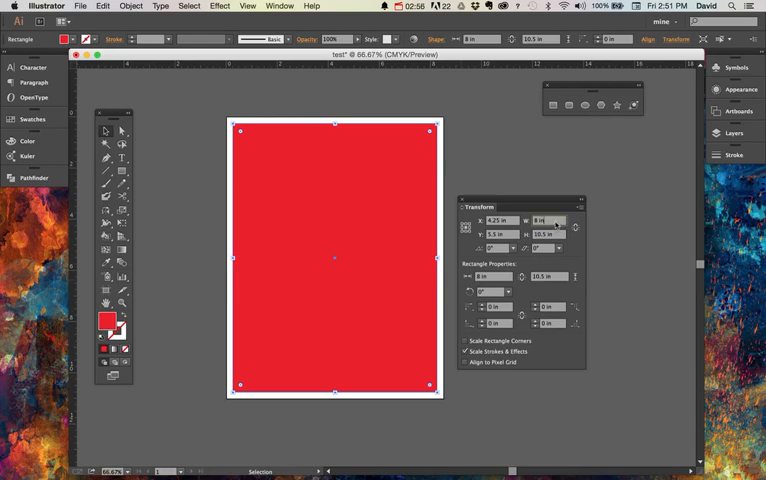
{"action": "mouse_move", "coordinate": [548, 220]}
{"action": "type", "text": "7.25"}
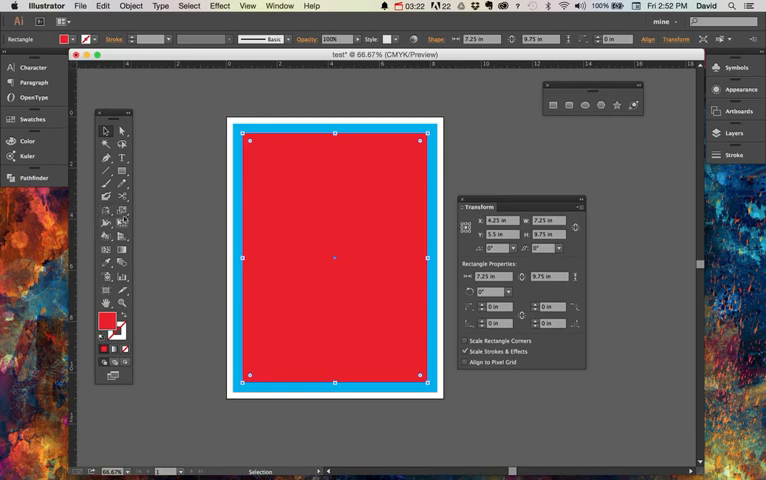
{"action": "mouse_move", "coordinate": [116, 212]}
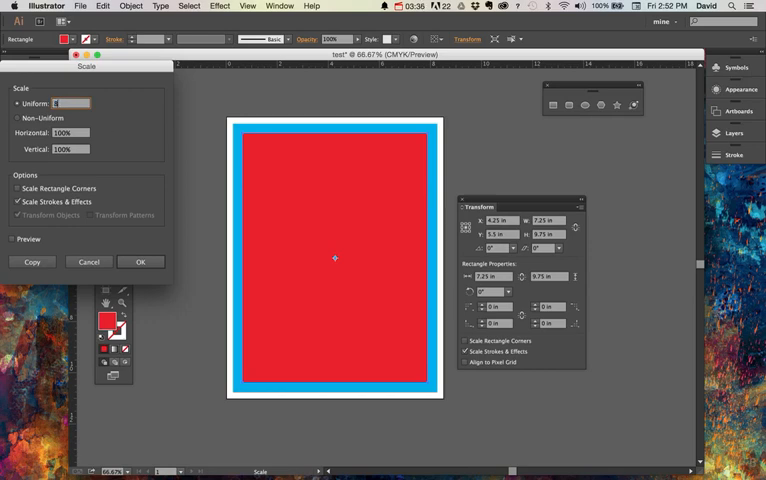
Set a uniform 80% scale for the red rectangle in the Scale dialog with Preview on
{"action": "type", "text": "80"}
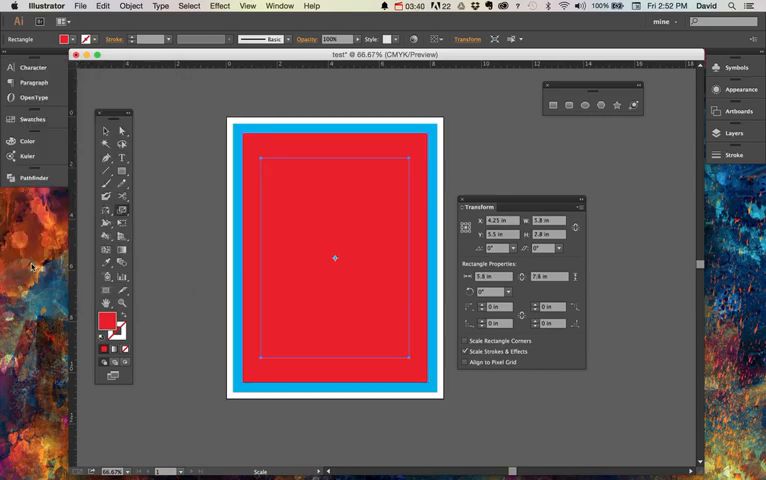
Create an 80% scaled blue copy inside the red rectangle and deselect to view the nesting
{"action": "left_click", "coordinate": [32, 120]}
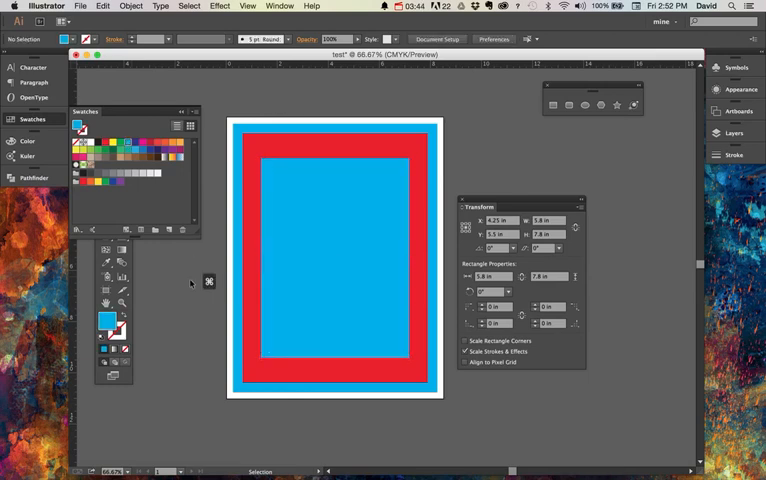
{"action": "left_click", "coordinate": [238, 304]}
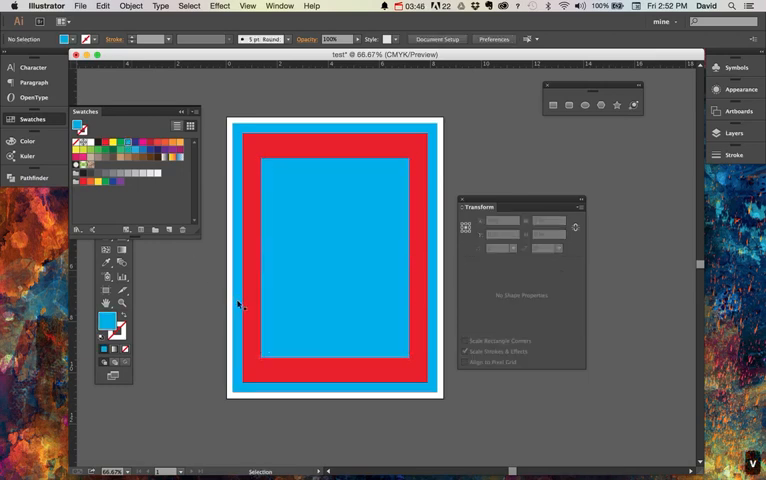